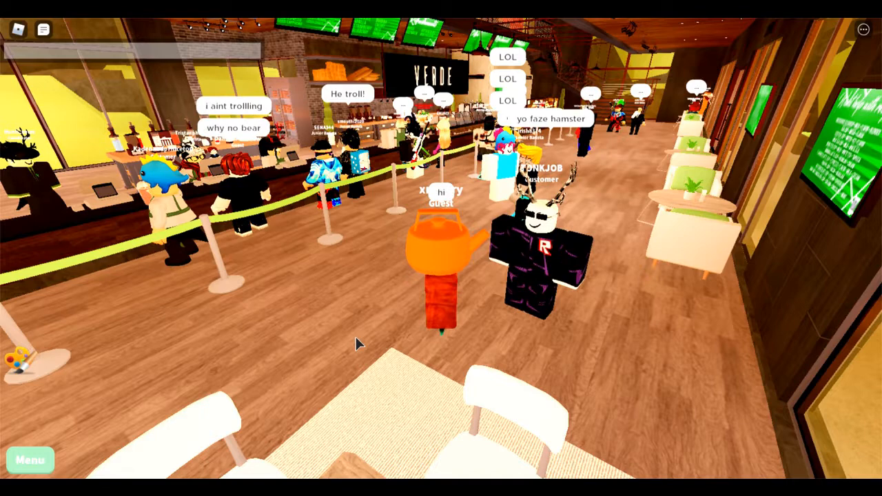
Step: Start a new game from the Develop page and go to its Basic Settings
type("im a")
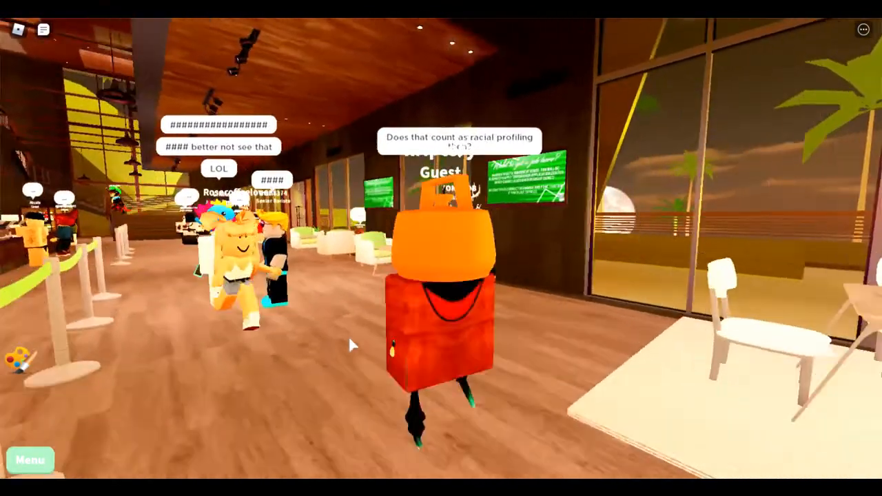
type("IM F")
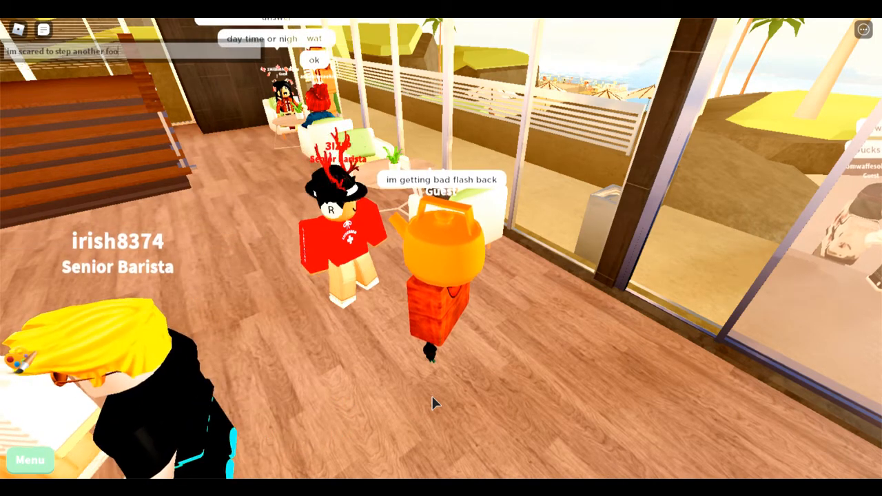
type("from")
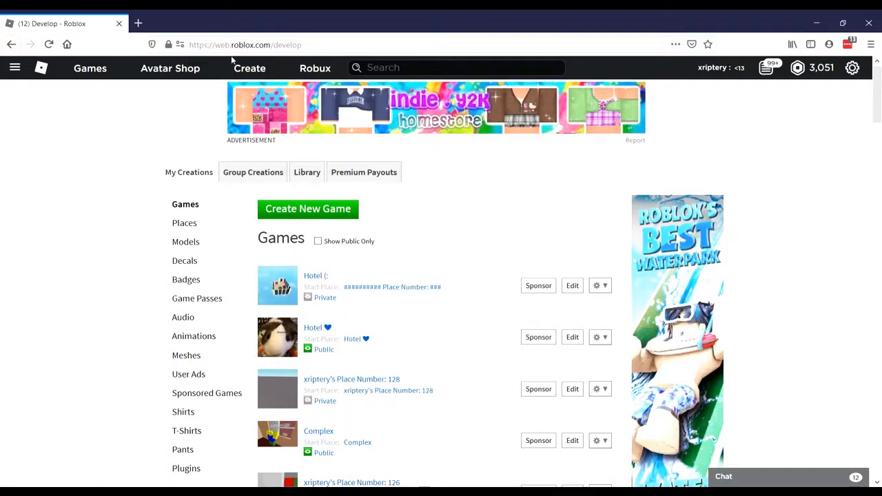
mouse_move(287, 90)
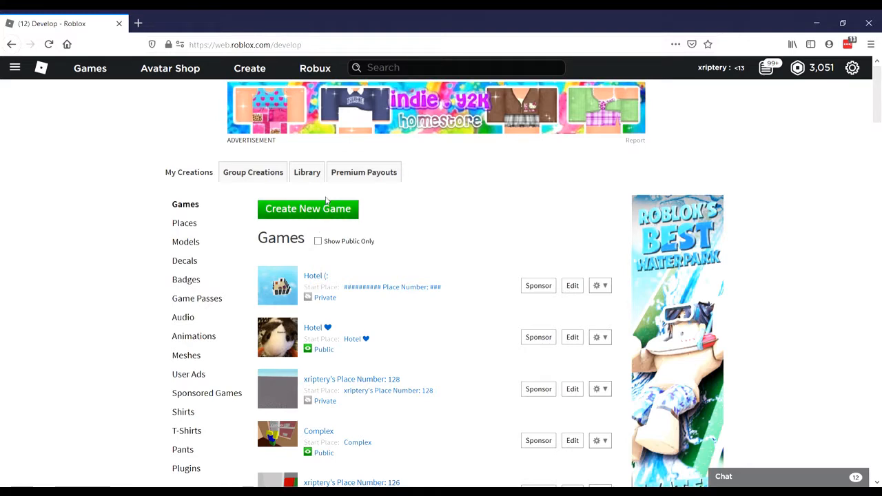
left_click(307, 210)
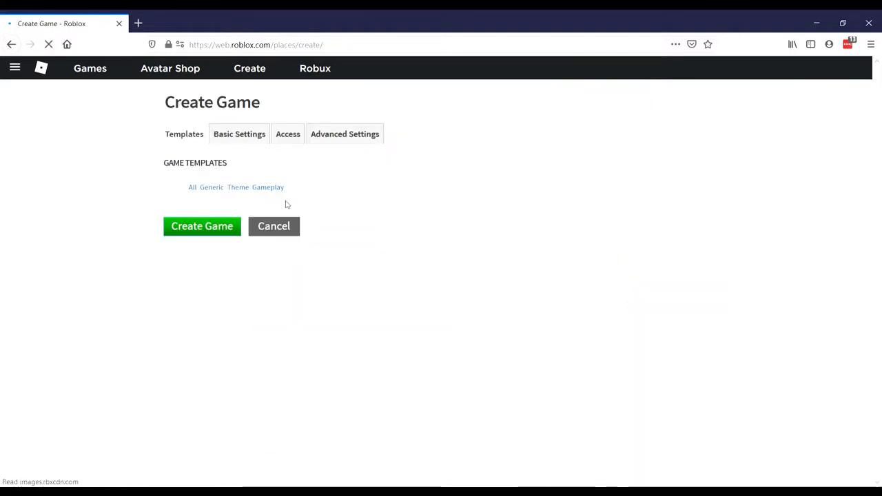
left_click(240, 134)
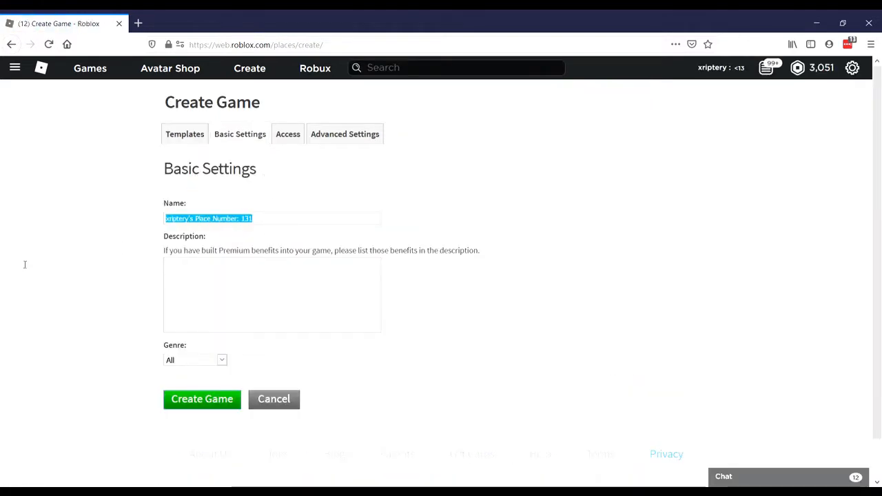
Step: Name the game "this ver-de cafe is the best", describe it "nothing will top this", and create it
type("this")
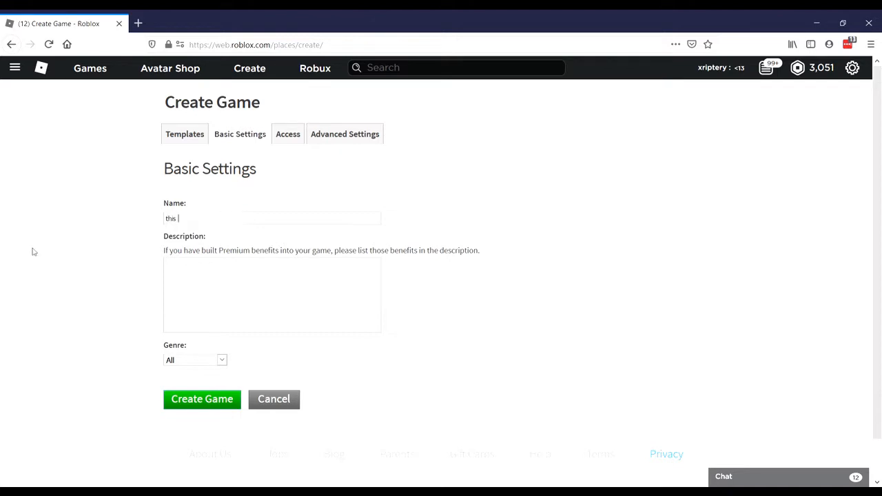
type("ver")
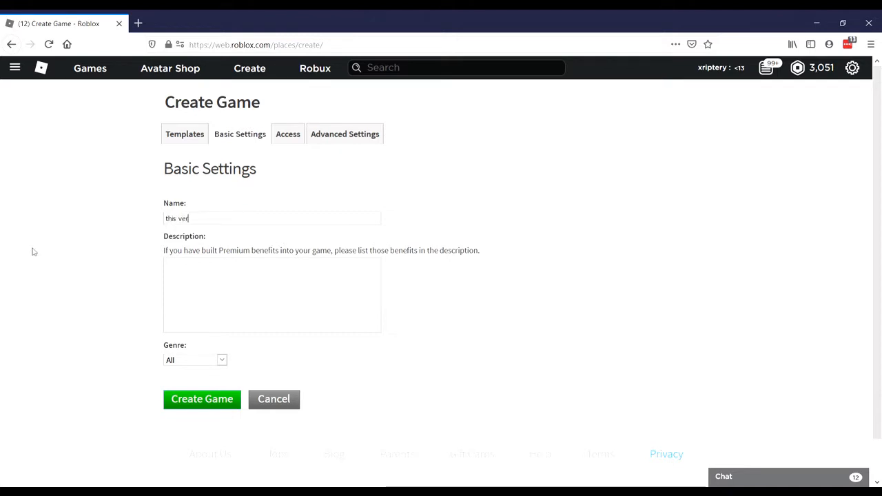
type("-de ca")
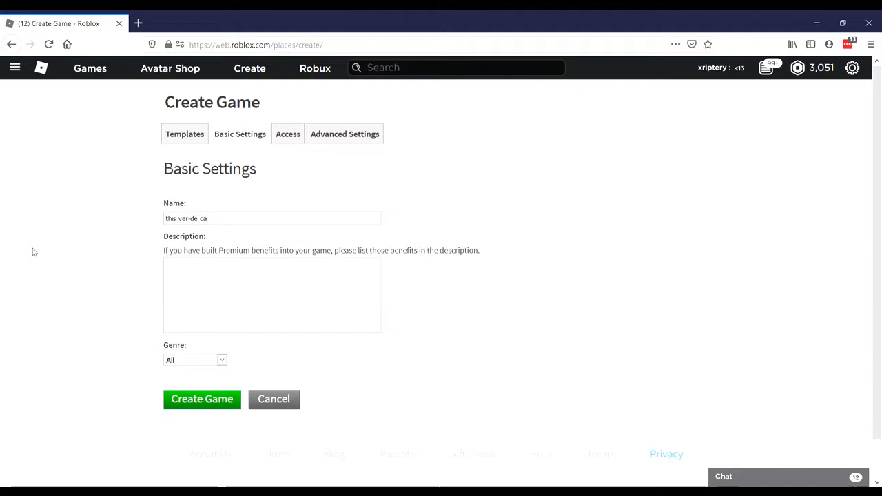
type("fe is better")
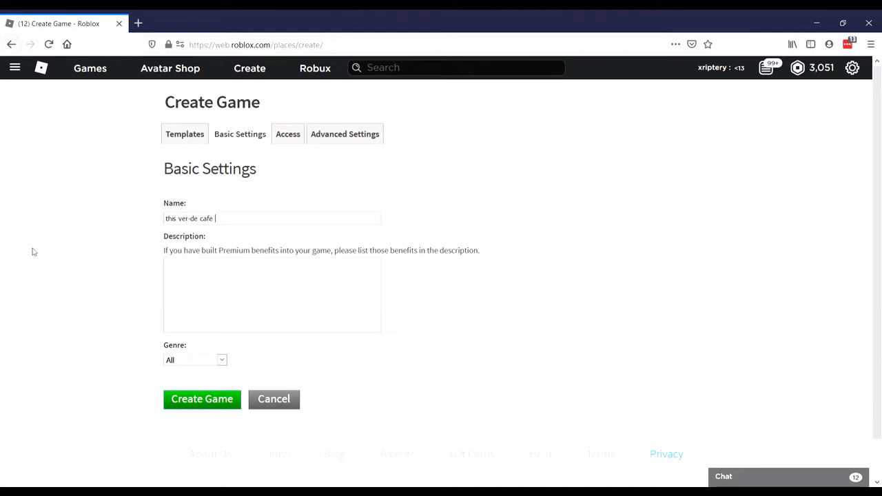
type("is the best")
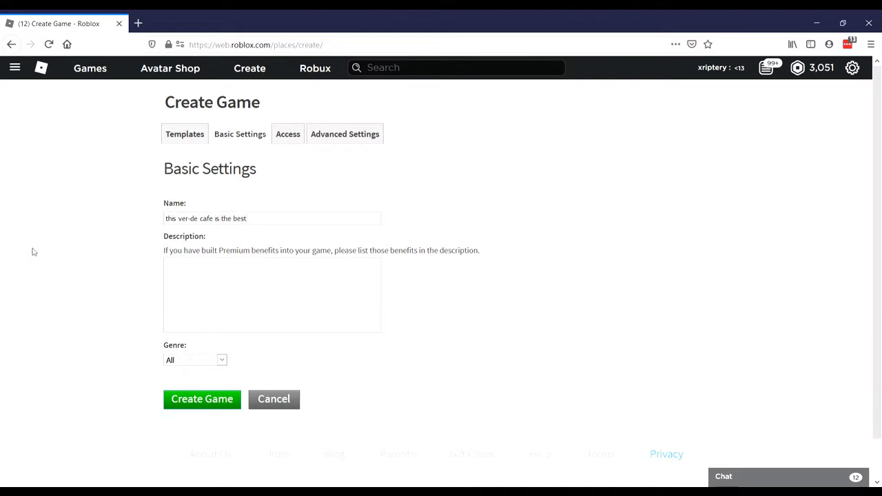
type("nothing will top this")
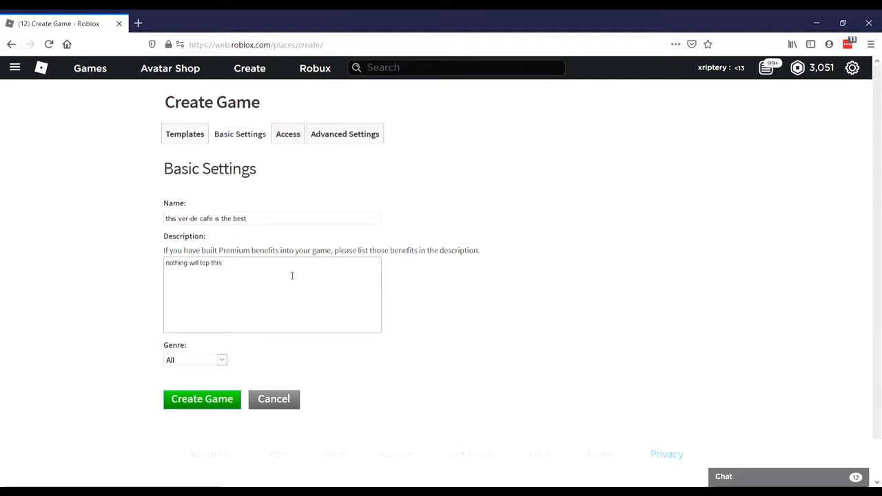
left_click(201, 400)
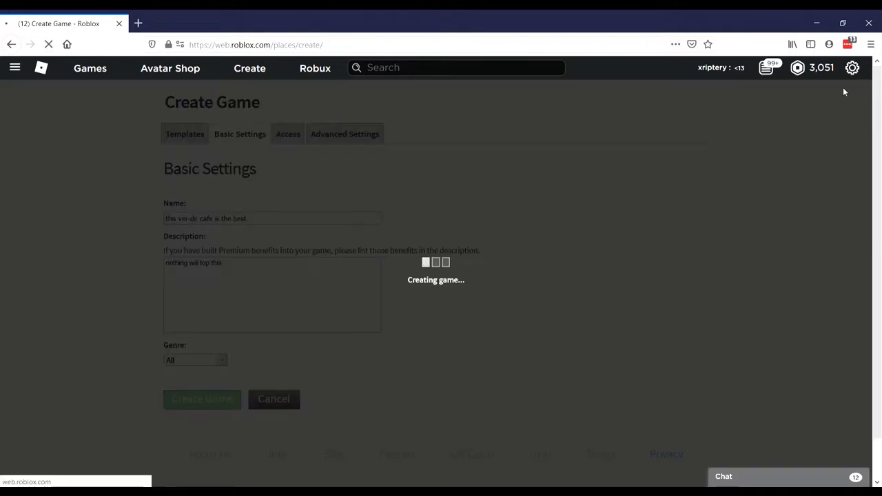
left_click(201, 400)
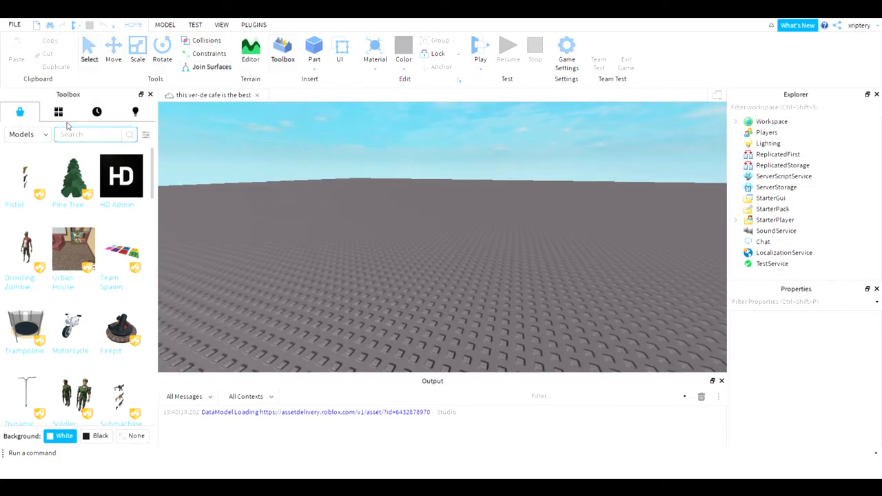
Step: Insert a cafe building model found via a 'cafe' Toolbox search, then browse My Models
type("cafe")
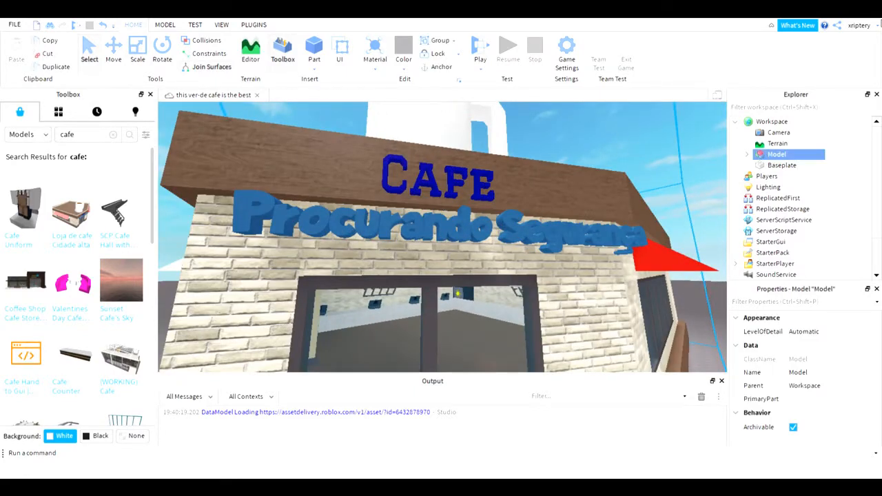
left_click(746, 155)
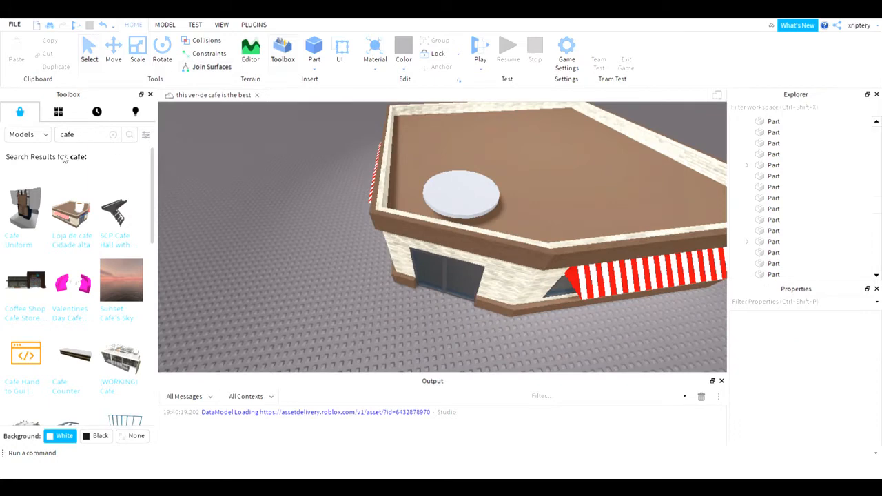
left_click(58, 110)
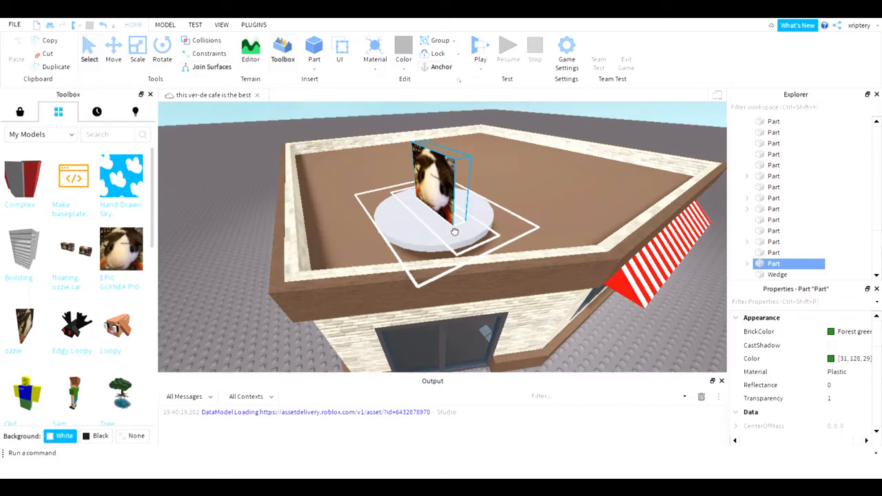
Step: Inspect the guinea pig picture part's children, scale it onto the roof, and add a copy in front
left_click(747, 230)
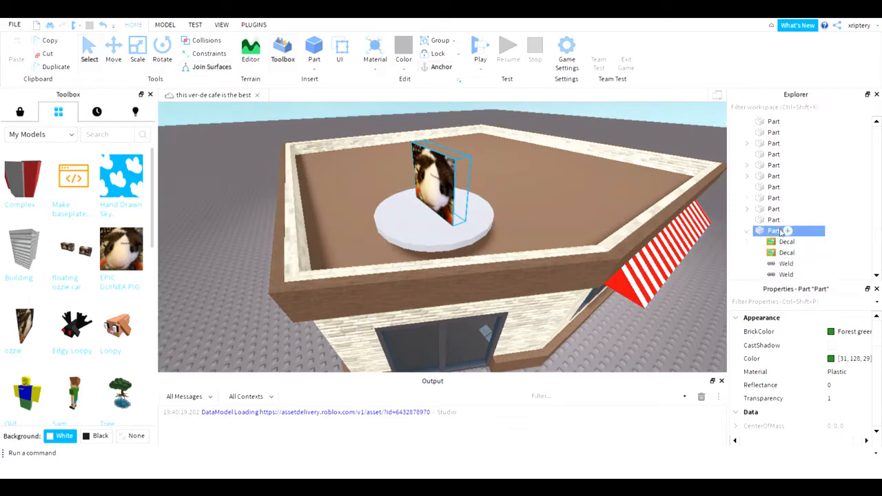
left_click(786, 166)
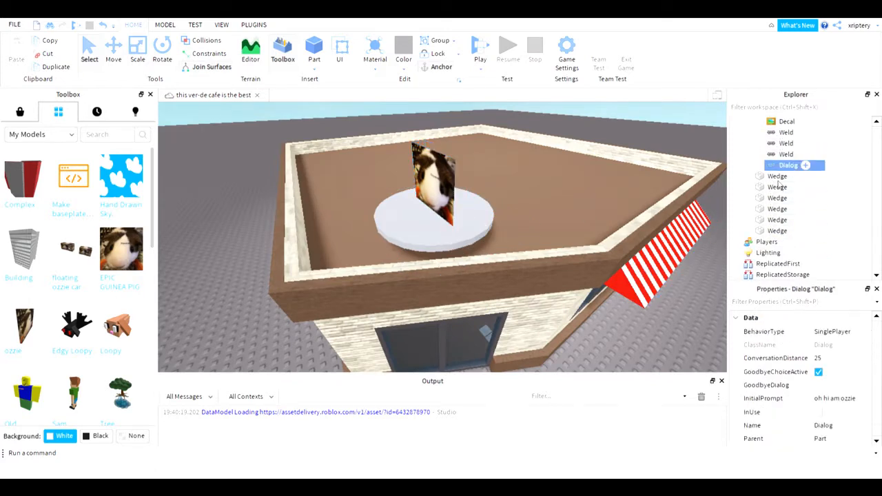
left_click(773, 122)
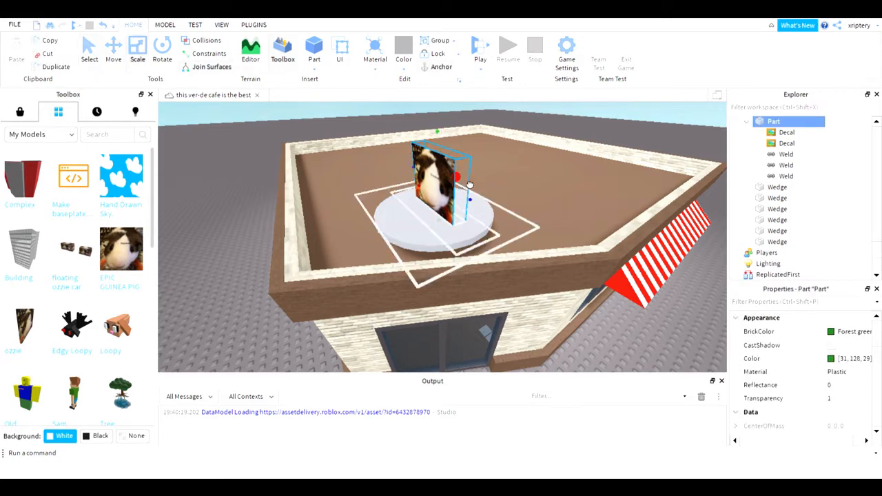
left_click(163, 47)
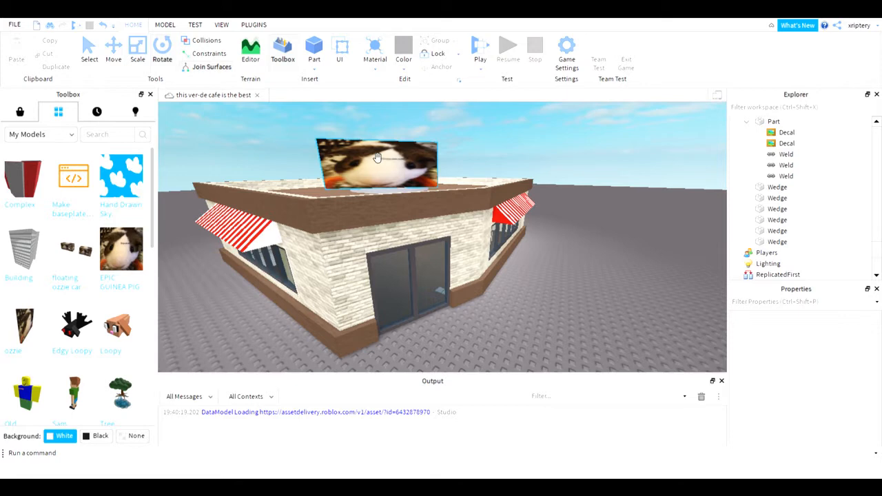
left_click(378, 157)
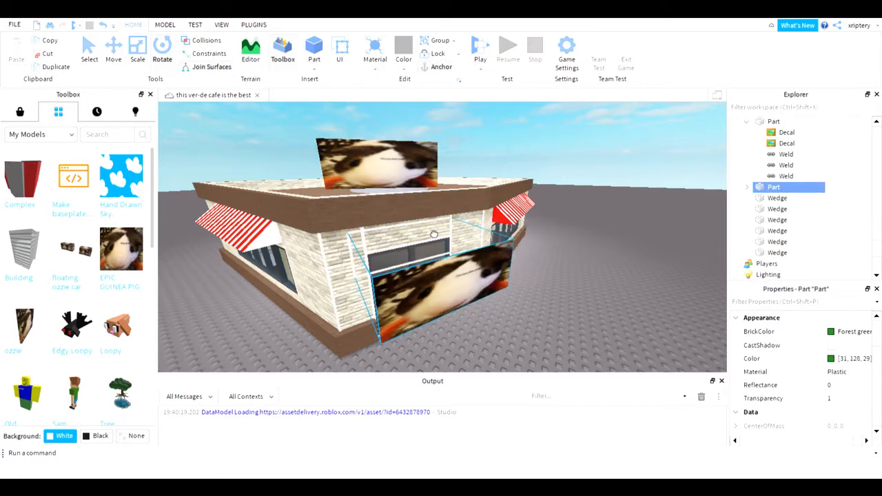
Step: Select OzziePart in the Explorer to show its orientation, parent and position properties
left_click(113, 48)
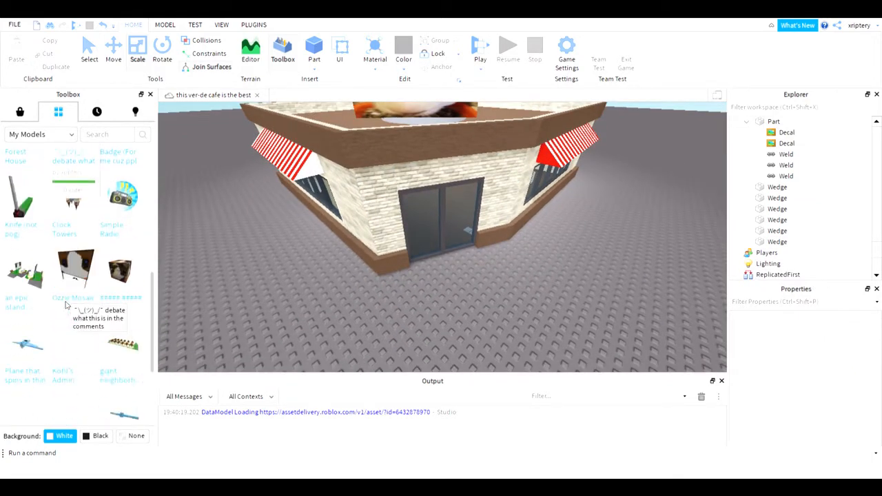
scroll("down", 3)
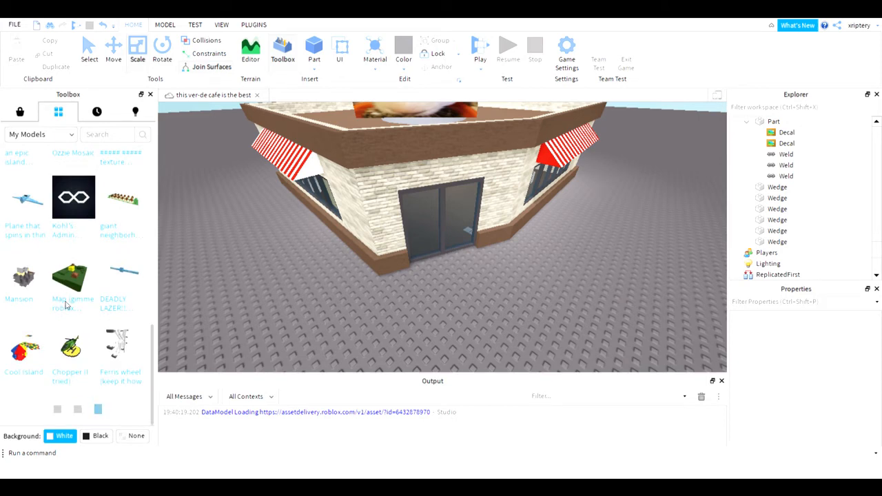
scroll("down", 3)
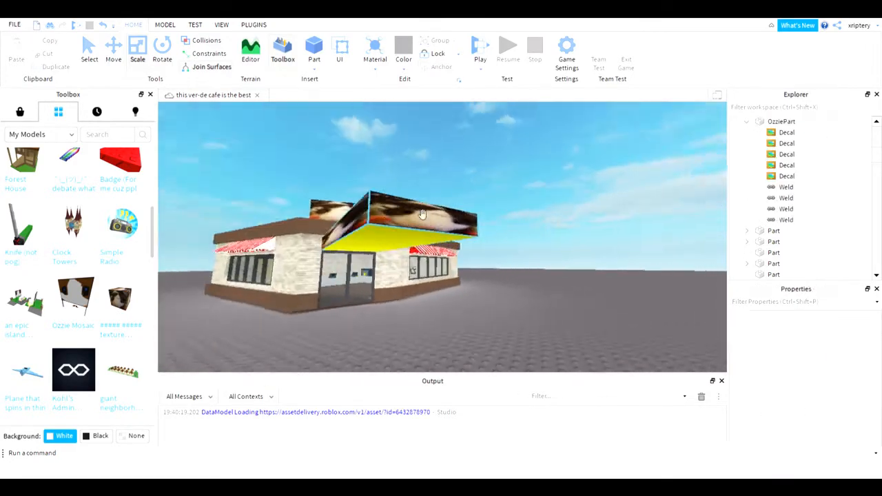
left_click(422, 213)
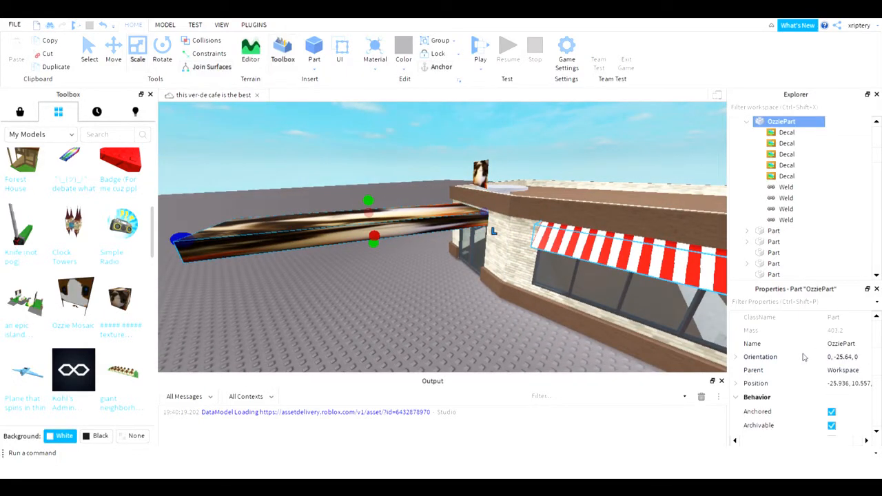
scroll("down", 3)
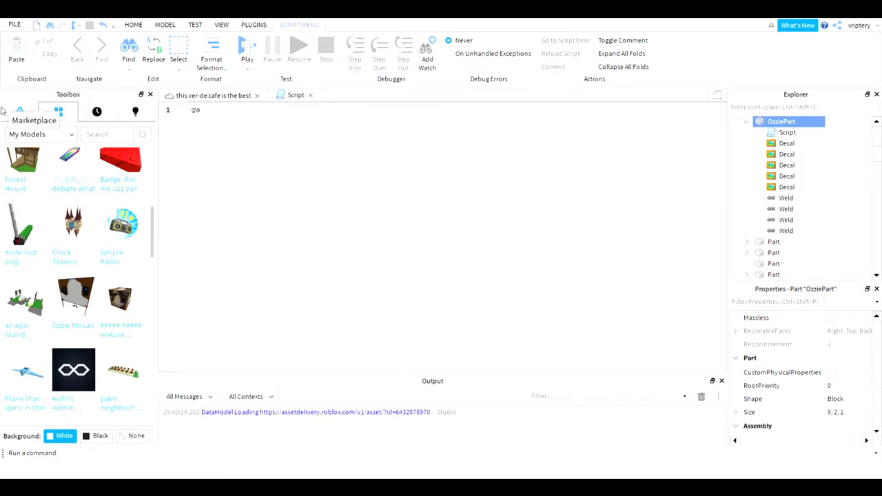
Step: Write game.Workspace.OzziePart.Size = 9,2,40 in OzziePart's script
type("game.Workspace/")
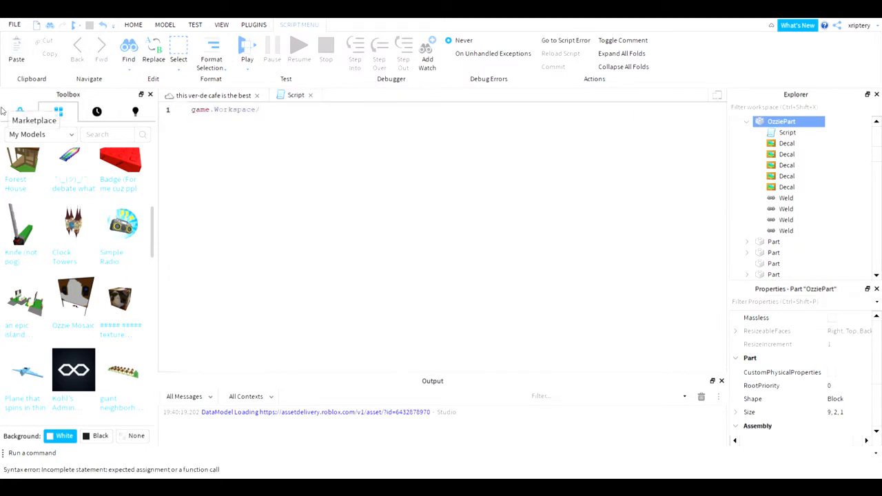
type("ozz")
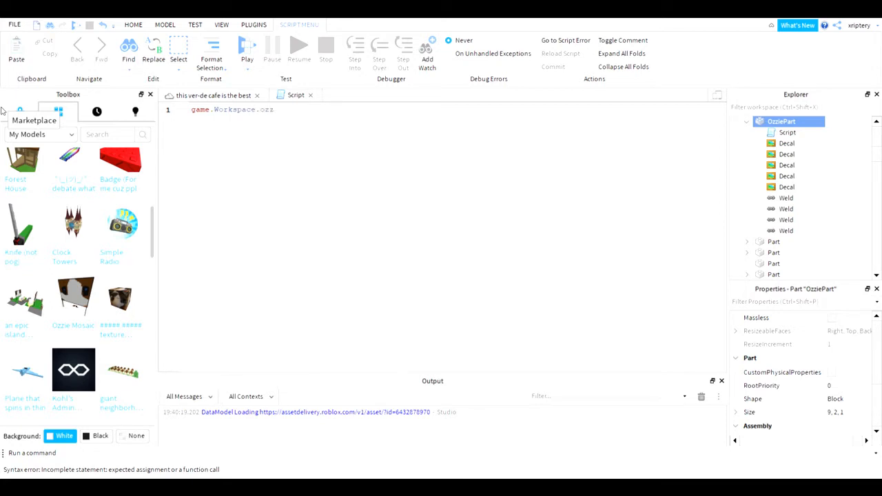
type("OzziePart.s")
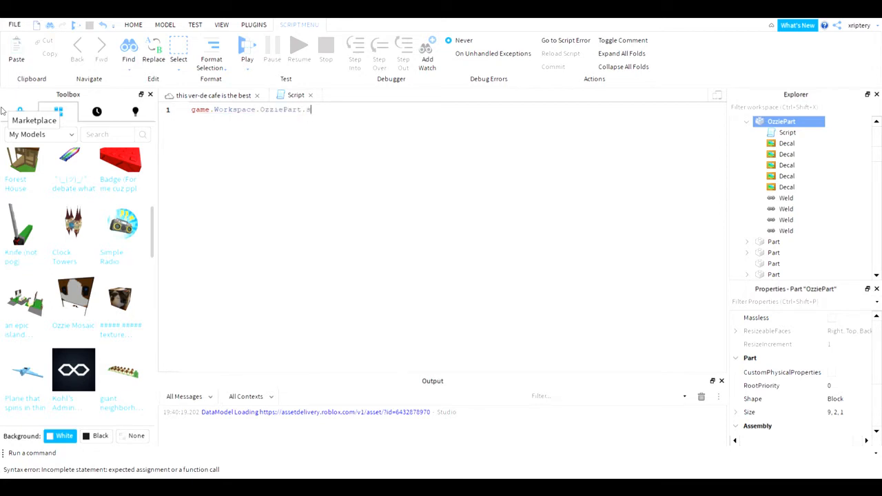
key("BackSpace")
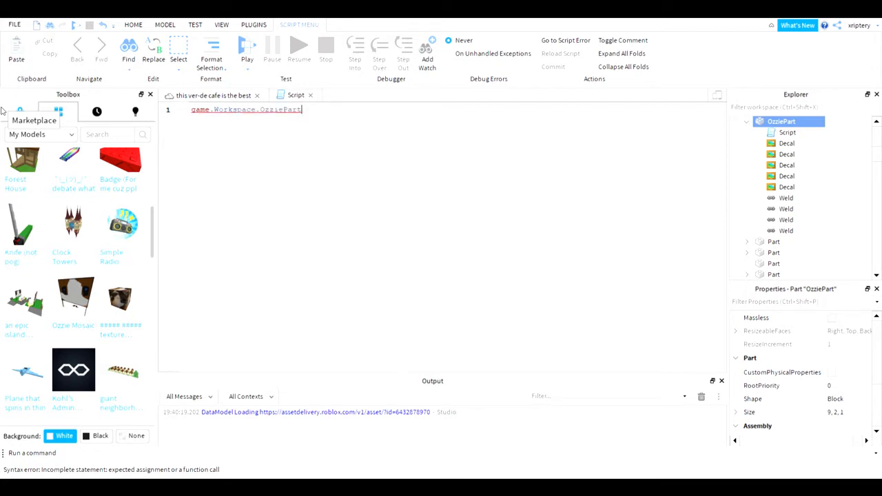
type(".Size")
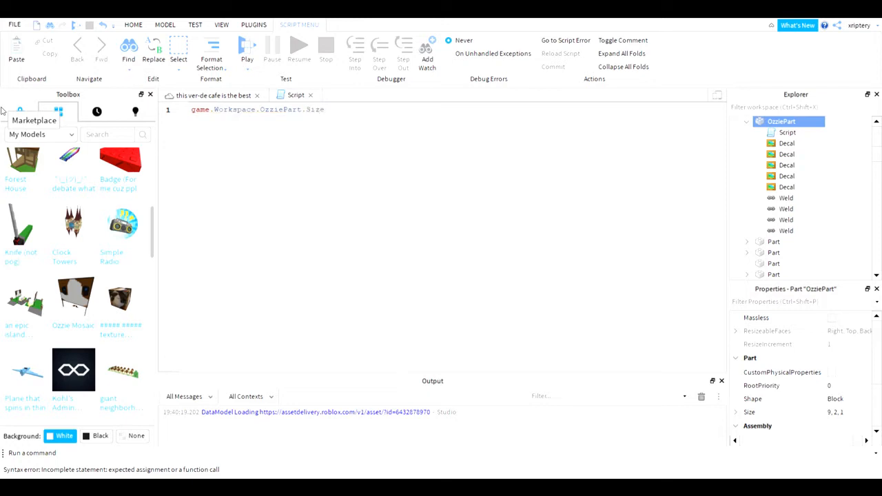
type("=")
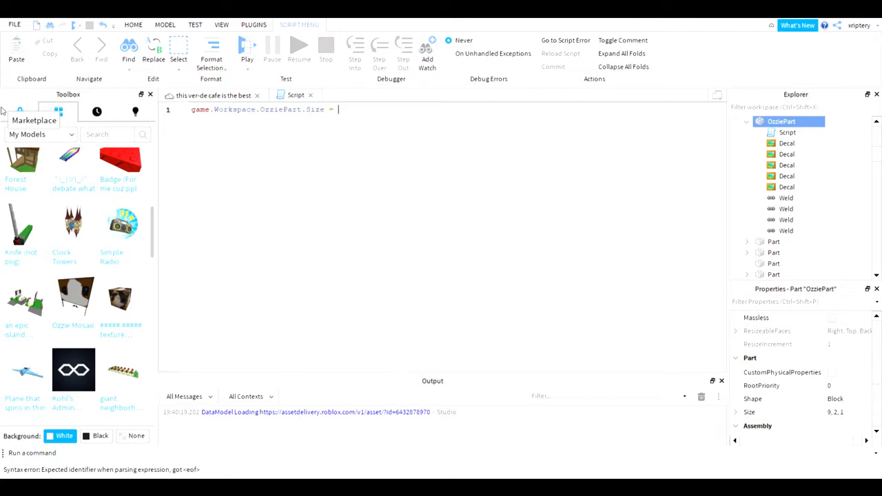
type("9,2")
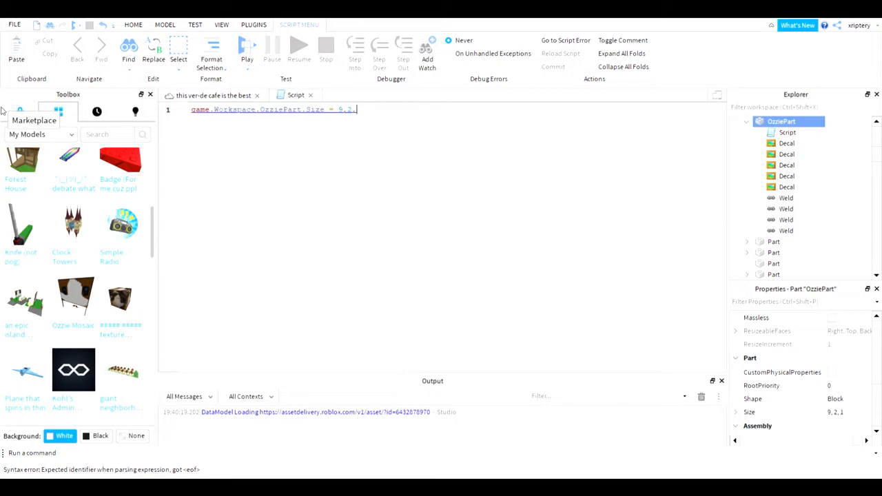
type(",100")
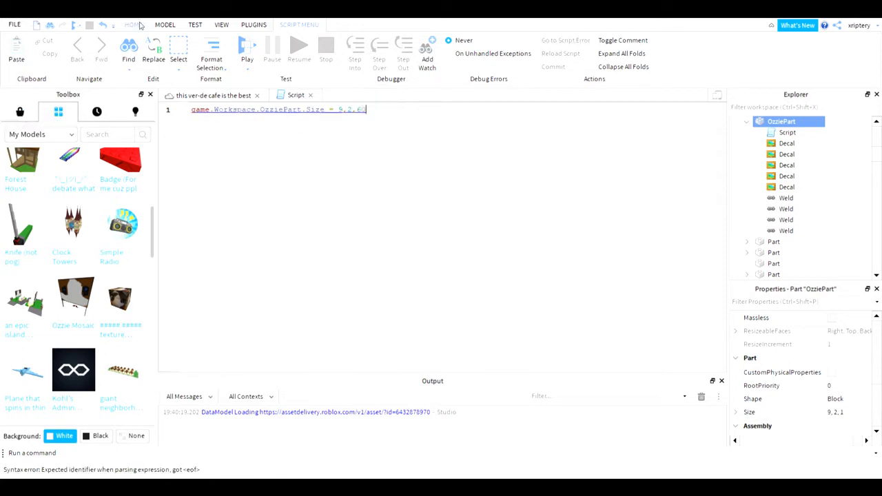
Step: Add a wait(3) line above the size statement
key("Enter")
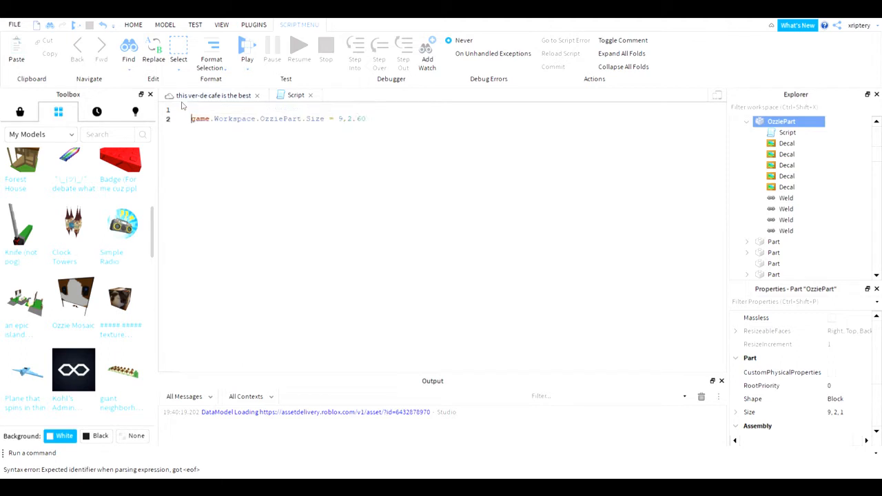
type("wait")
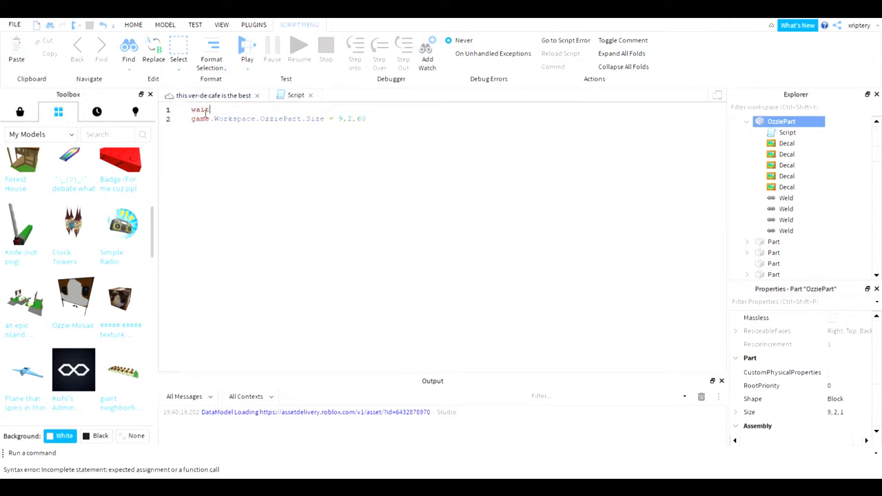
type("(3)")
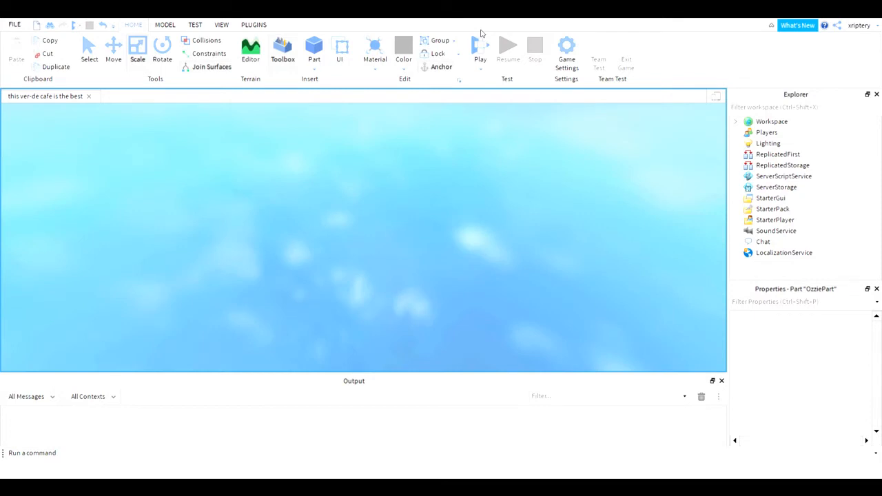
Step: Start a Play test of the cafe place
left_click(479, 45)
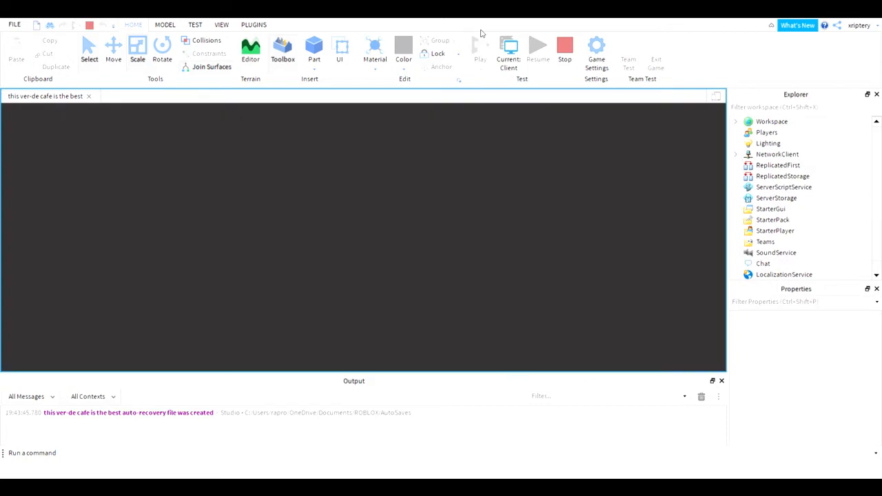
mouse_move(325, 237)
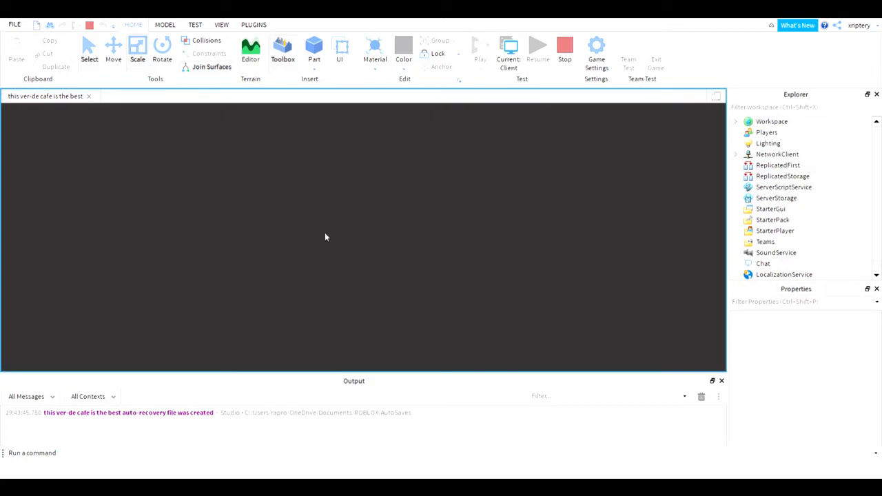
mouse_move(355, 241)
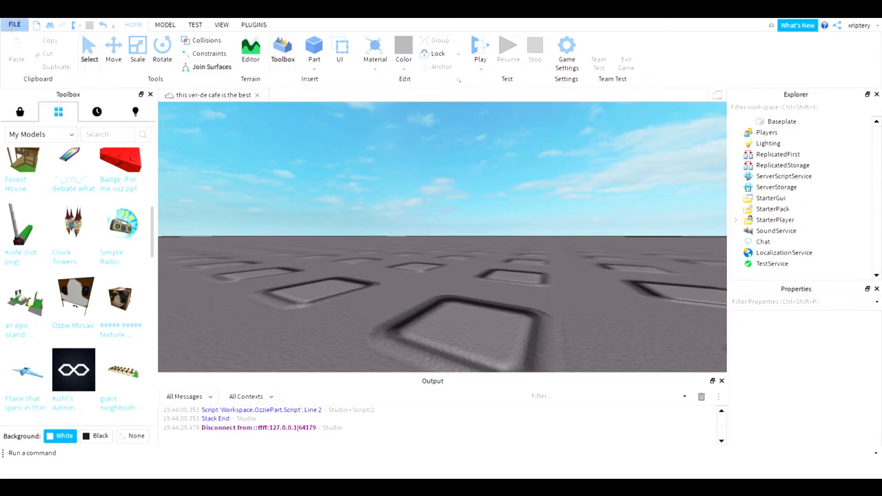
mouse_move(643, 433)
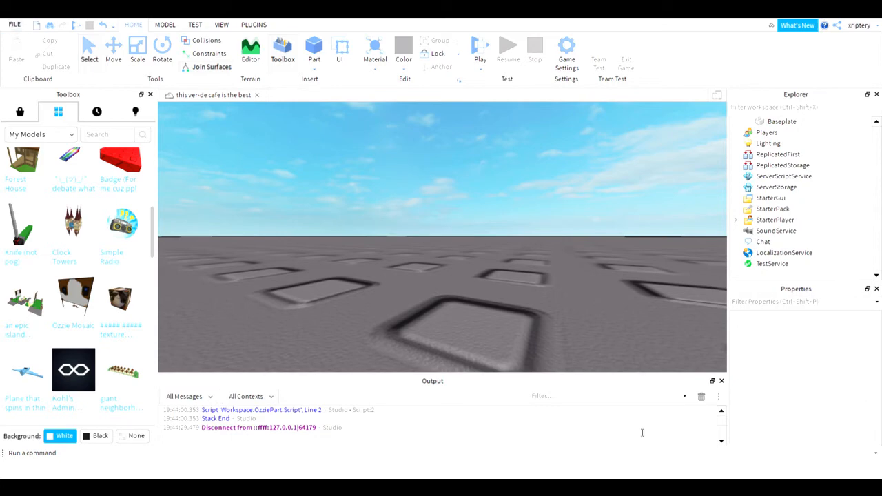
mouse_move(640, 433)
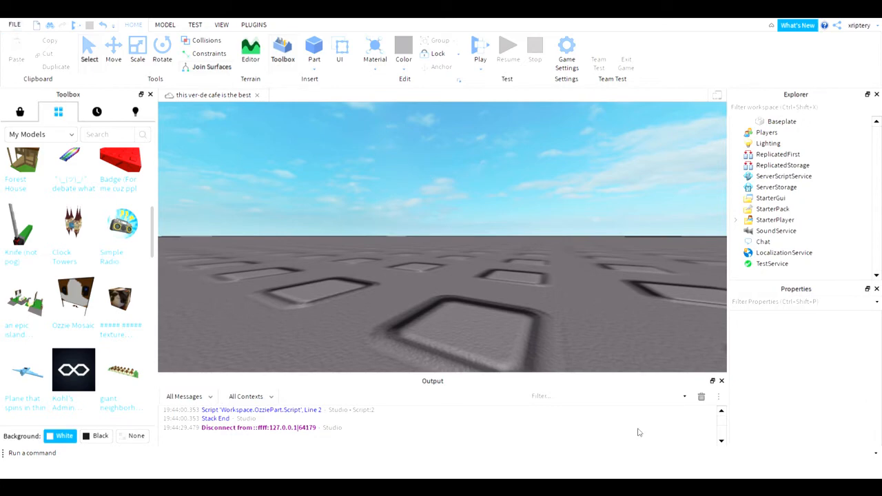
mouse_move(407, 259)
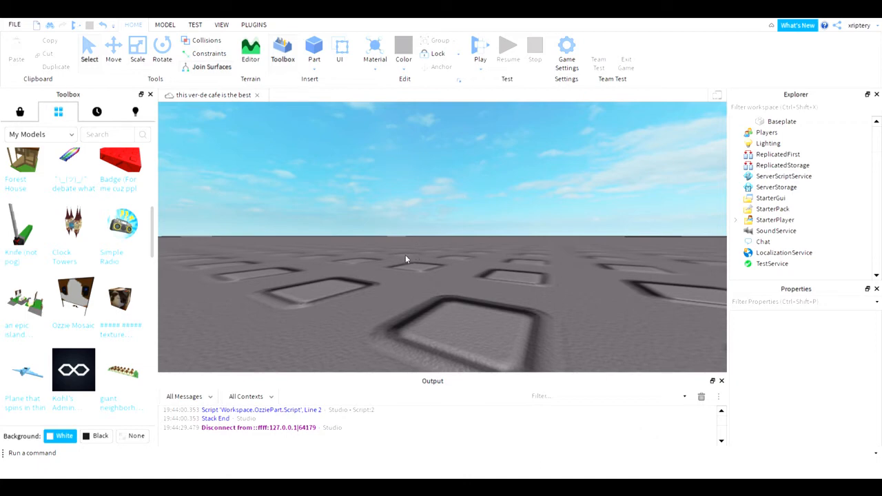
mouse_move(491, 229)
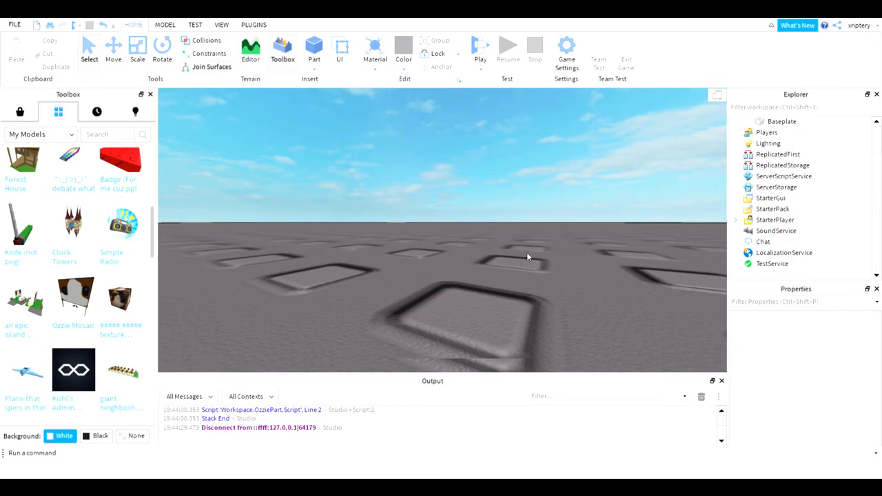
mouse_move(532, 262)
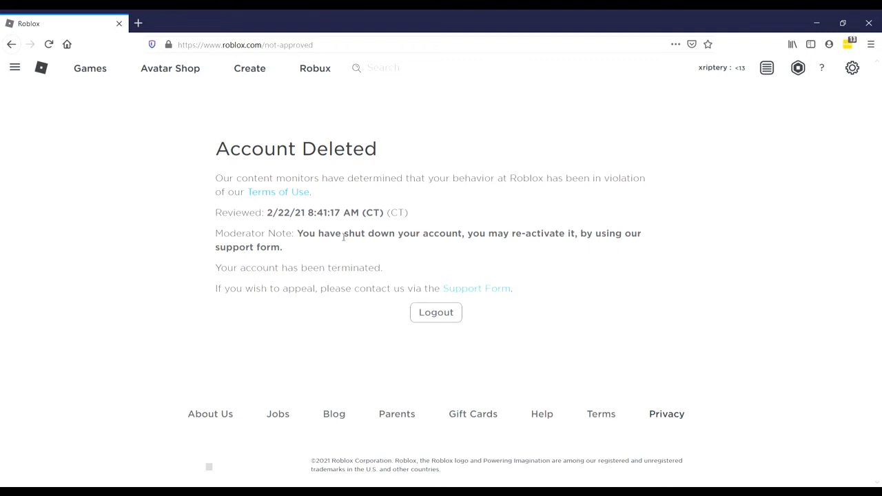
mouse_move(572, 265)
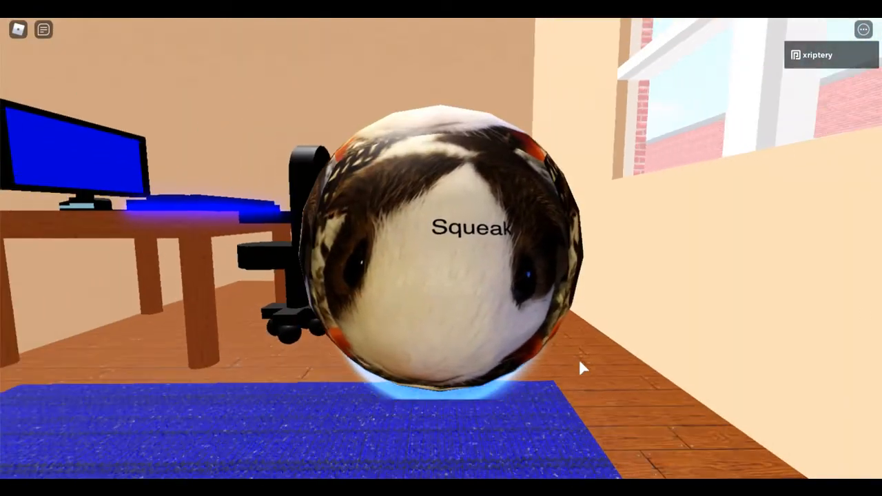
Step: Bring up the in-game menu with players and leave options
key("Escape")
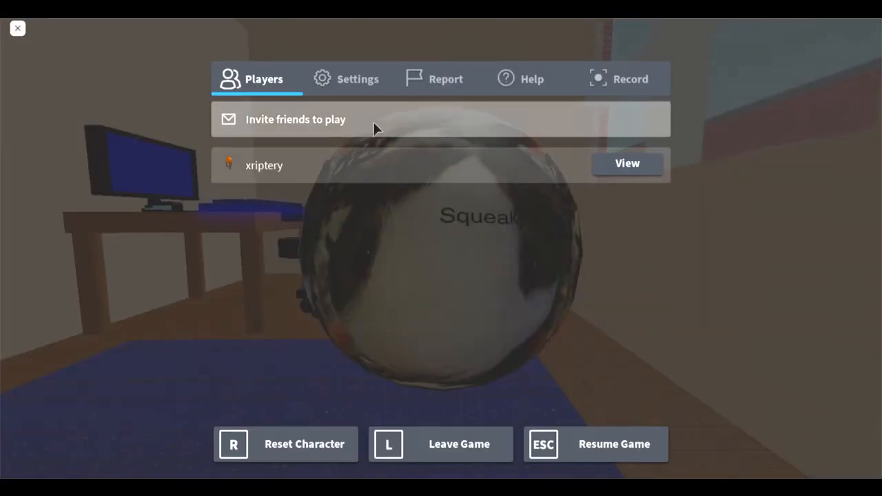